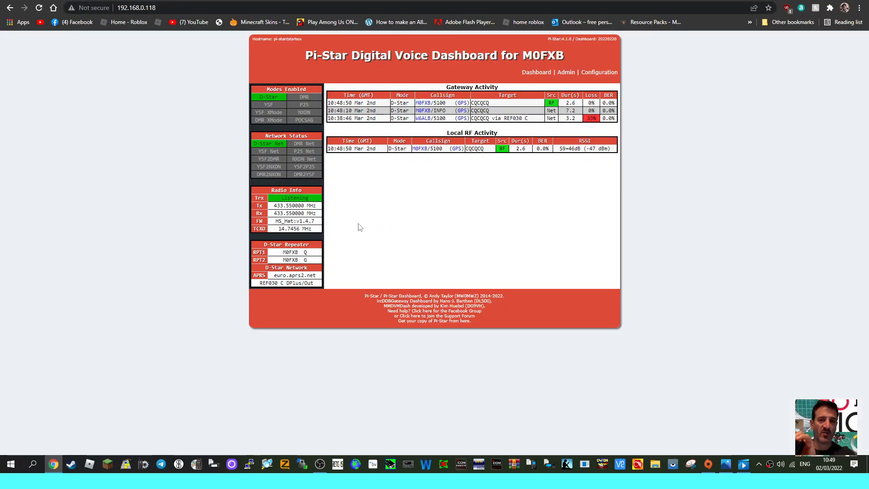
mouse_move(428, 168)
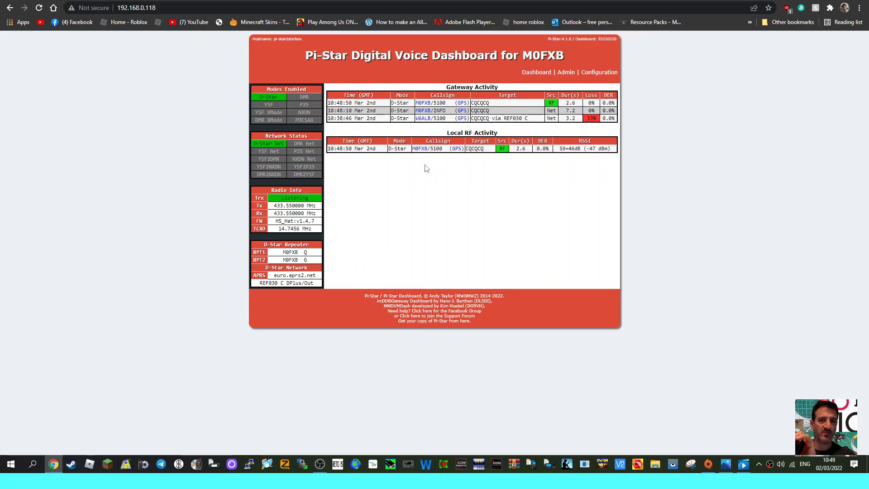
mouse_move(599, 72)
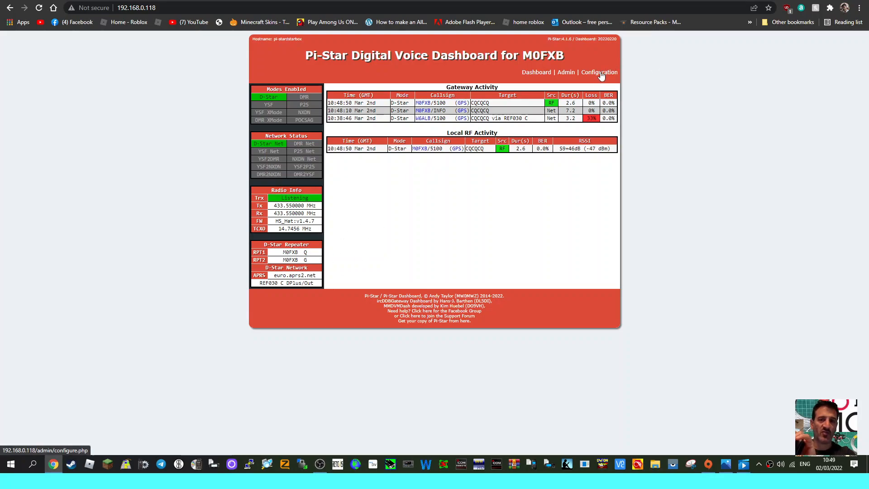
Check the hotspot's radio frequency, then scroll to the APRS Host Enable and euro.aprs2.net host settings
click(598, 72)
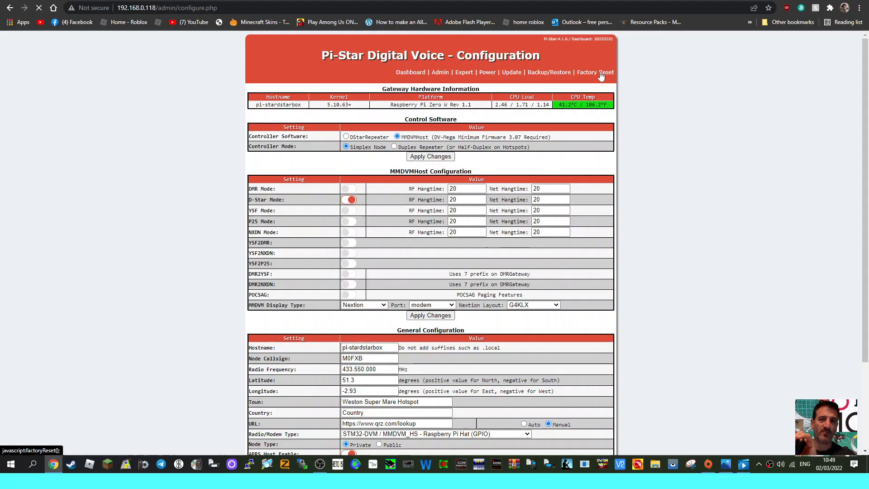
triple_click(369, 369)
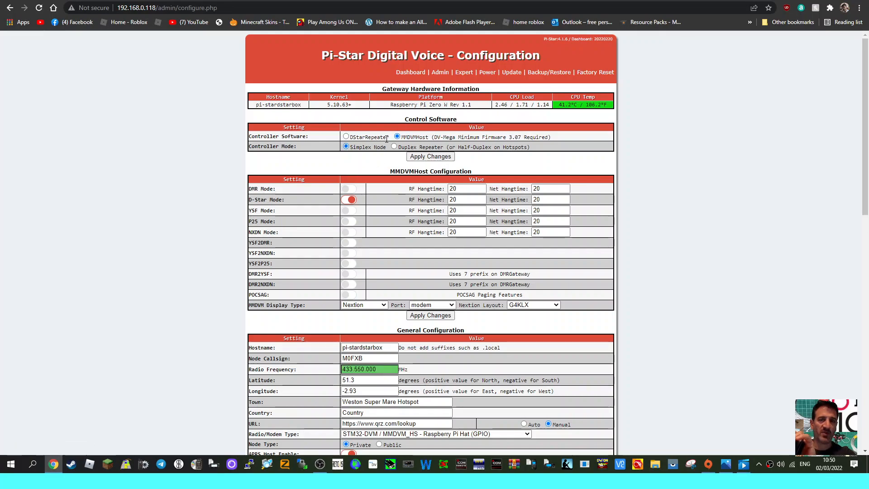
scroll(down, 3)
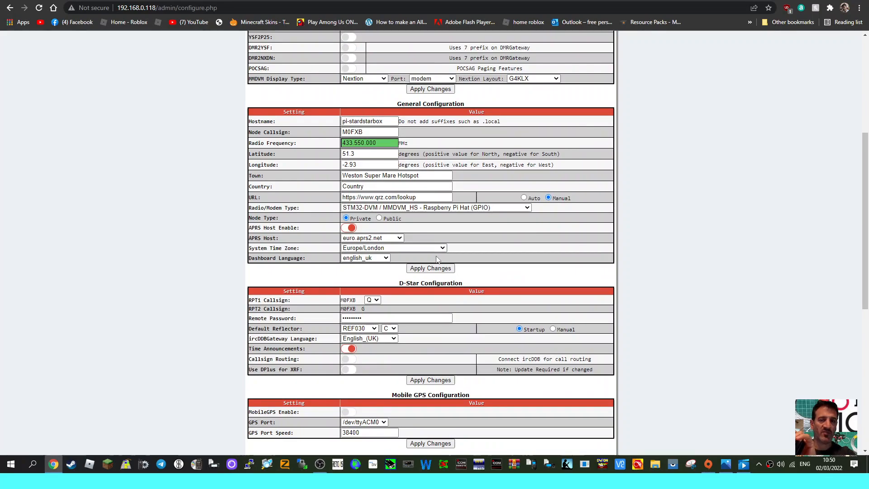
mouse_move(307, 170)
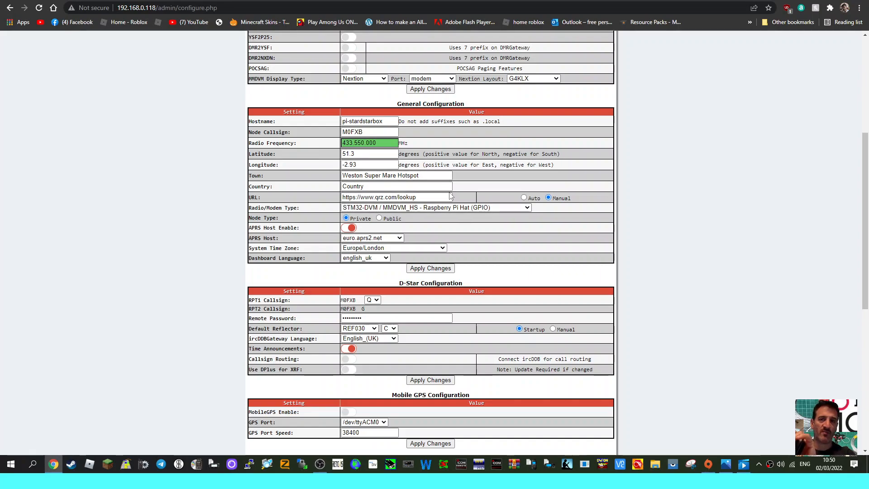
scroll(down, 3)
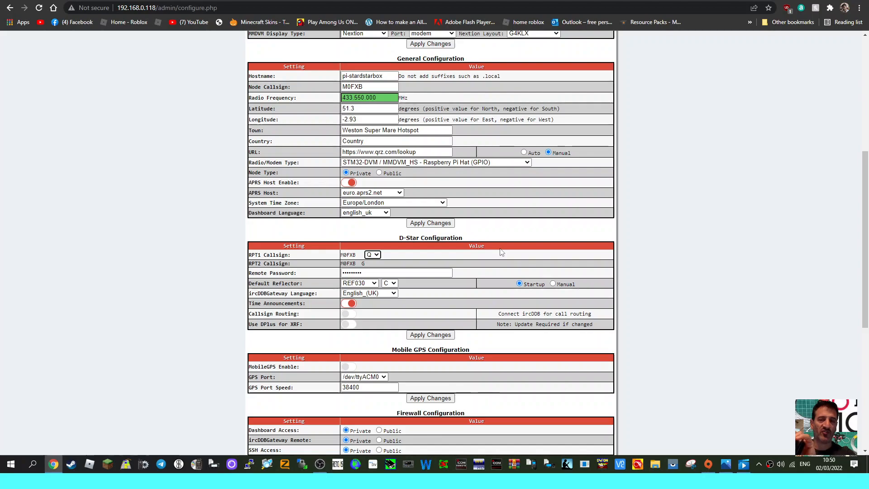
scroll(down, 3)
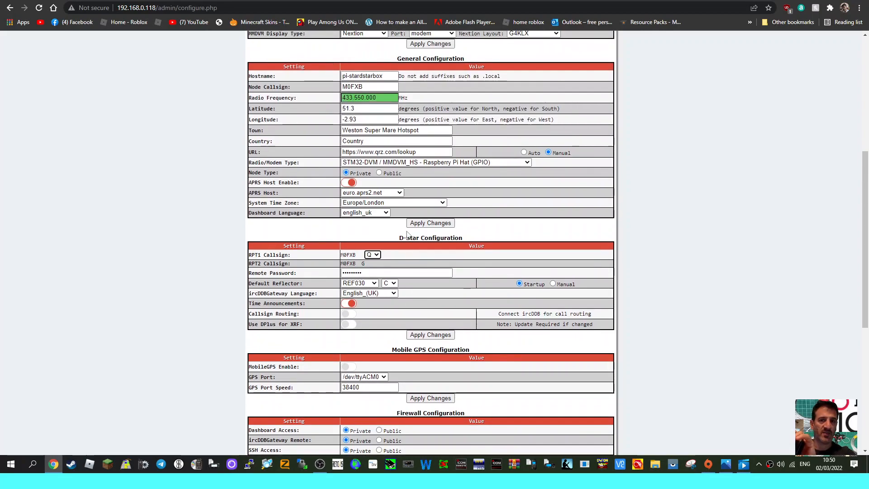
scroll(down, 3)
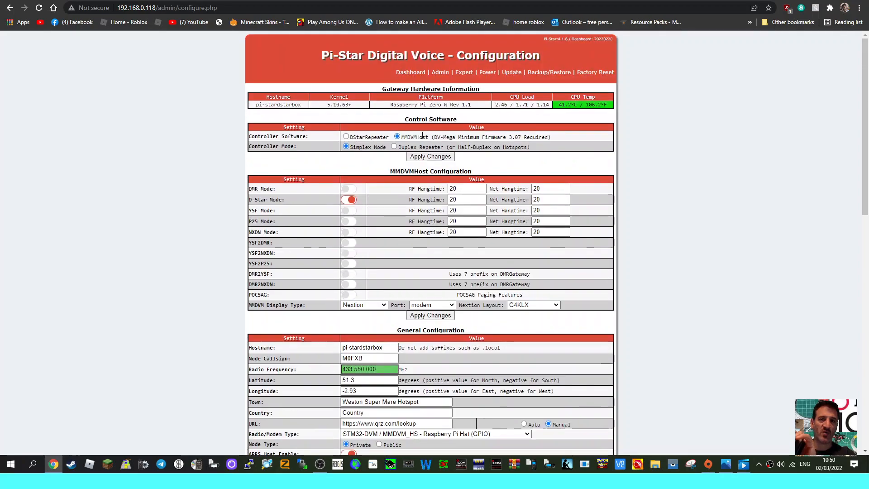
click(411, 72)
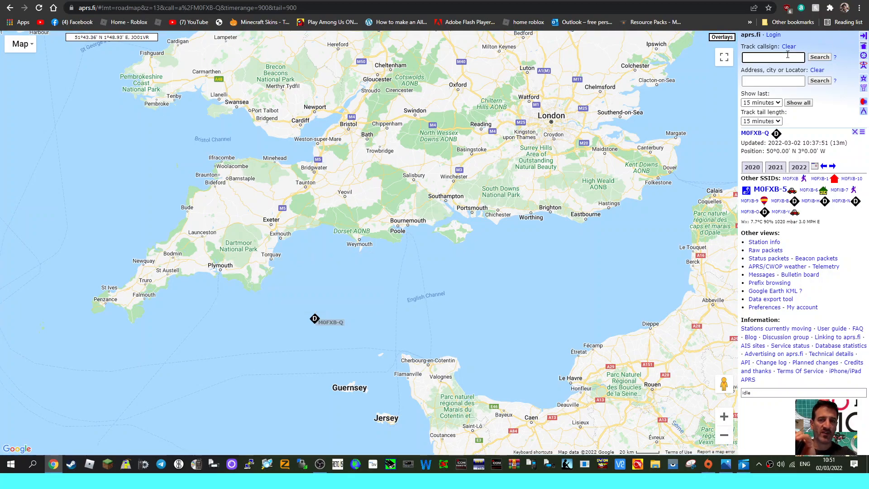
Search aprs.fi for the callsign M0FXB-Q
text(M0FX)
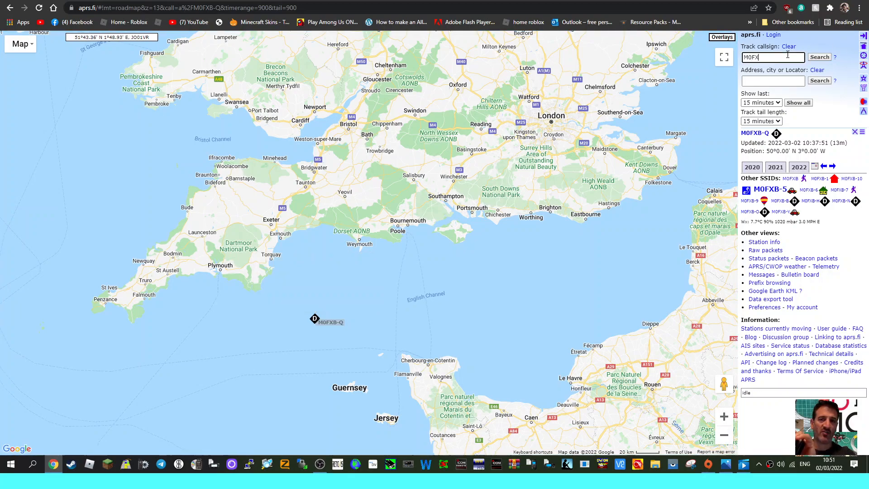
text(B-Q)
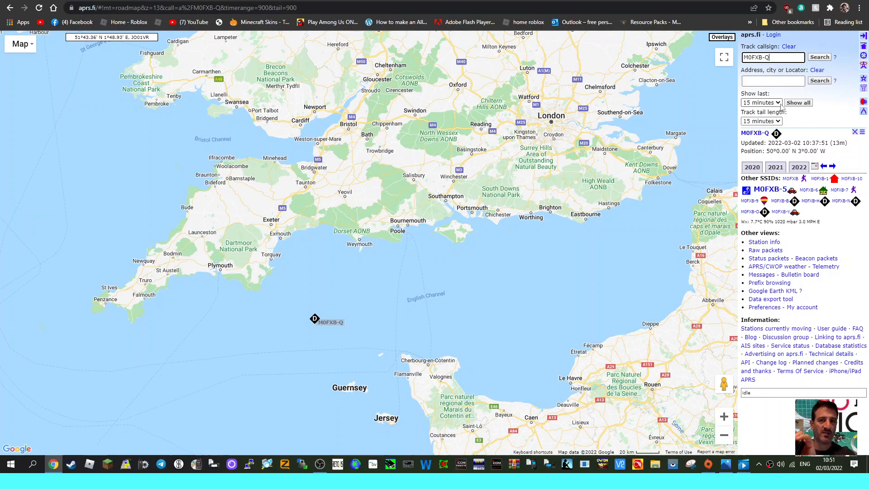
click(819, 57)
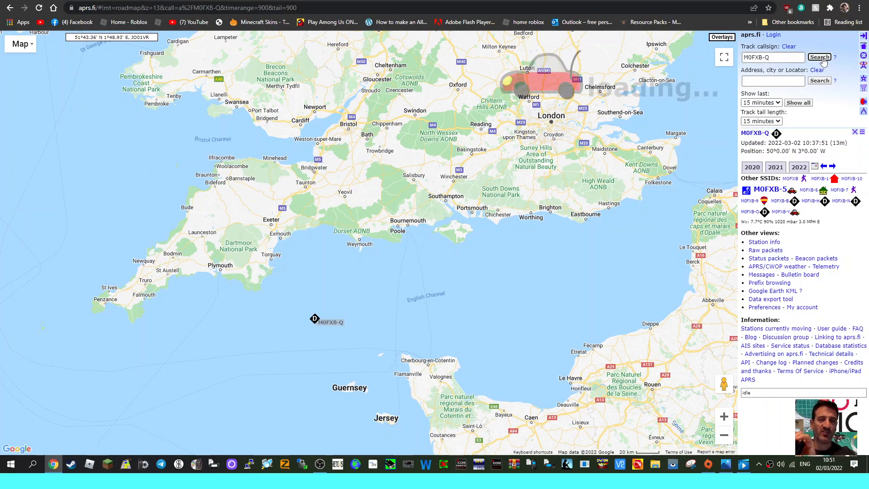
Open the M0FXB-Q map marker's info balloon showing the 433.550 MHz voice frequency
click(315, 319)
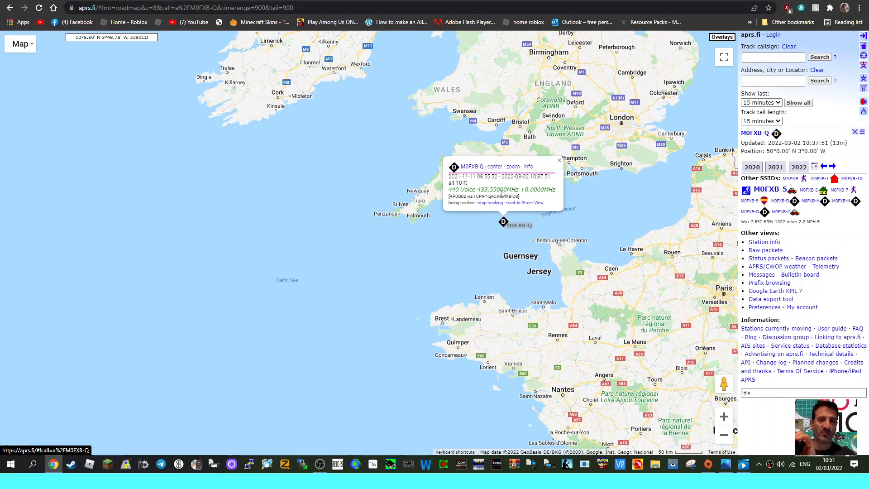
mouse_move(501, 195)
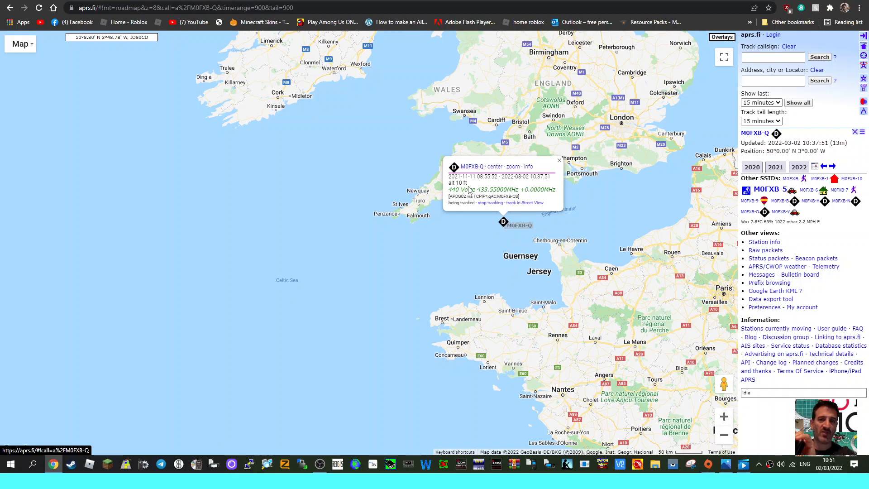
mouse_move(530, 196)
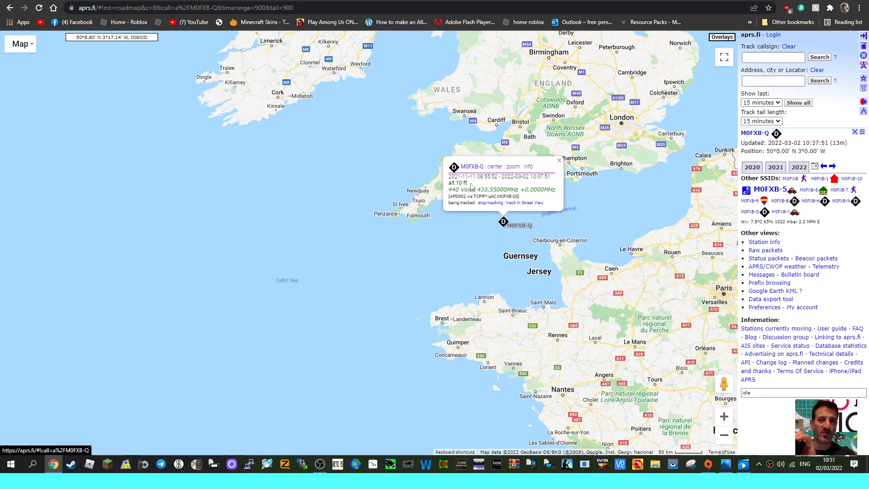
mouse_move(469, 185)
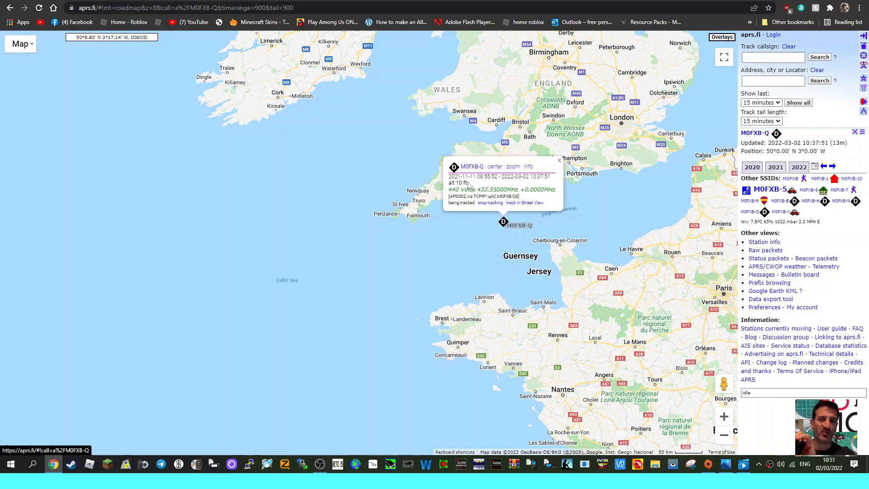